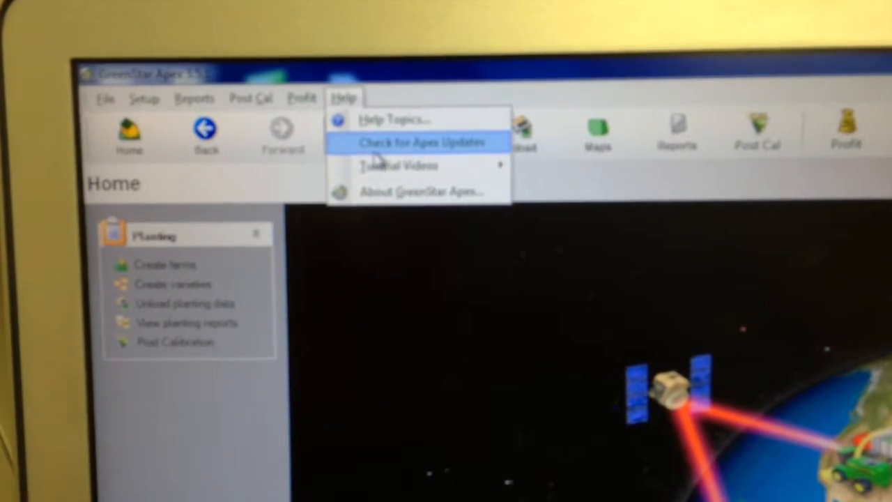
Run Check for Apex Updates, showing a new Apex version is available.
click(412, 142)
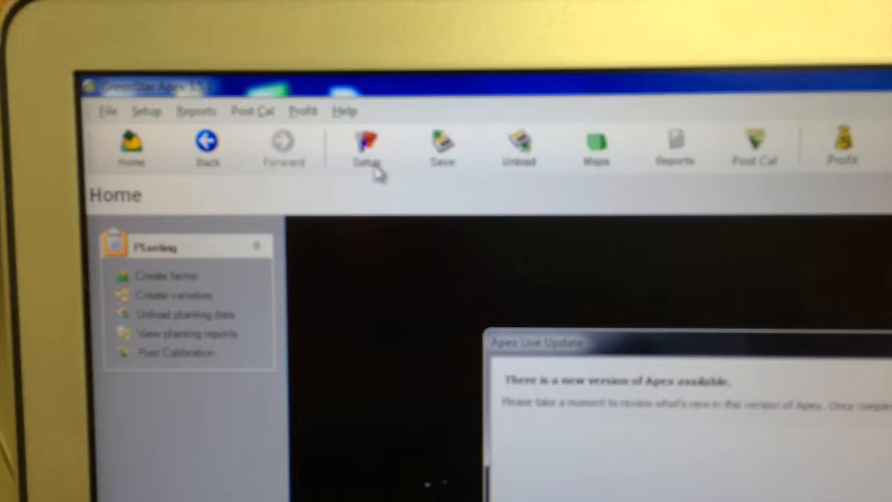